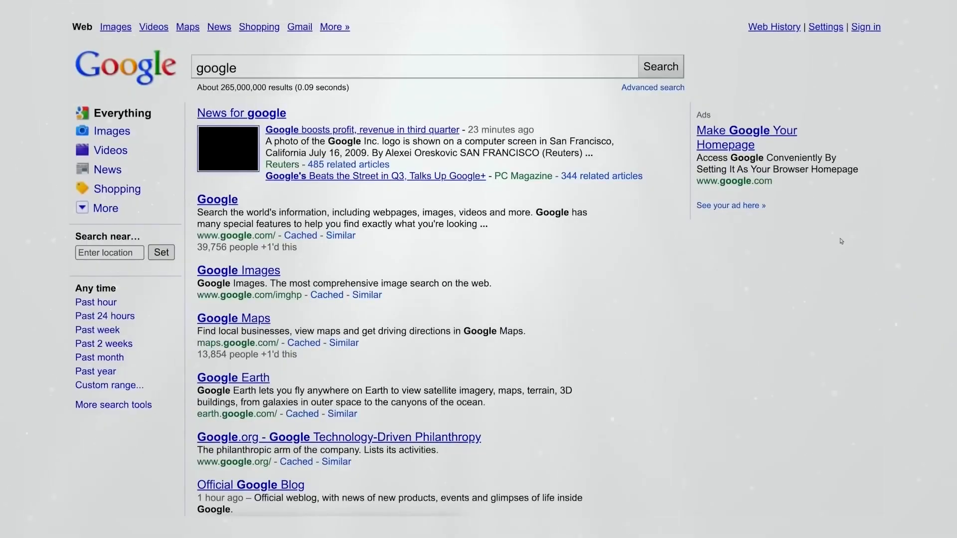
scroll("down", 3)
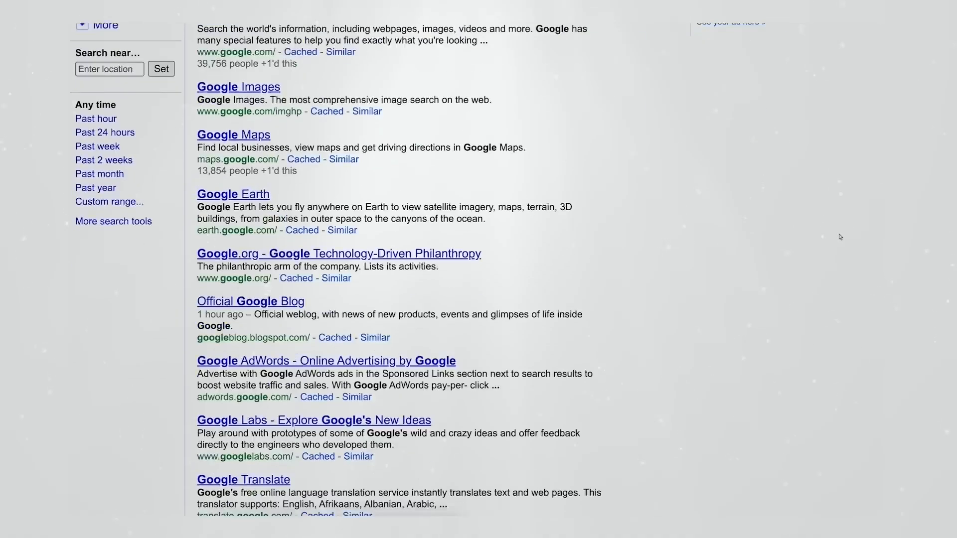